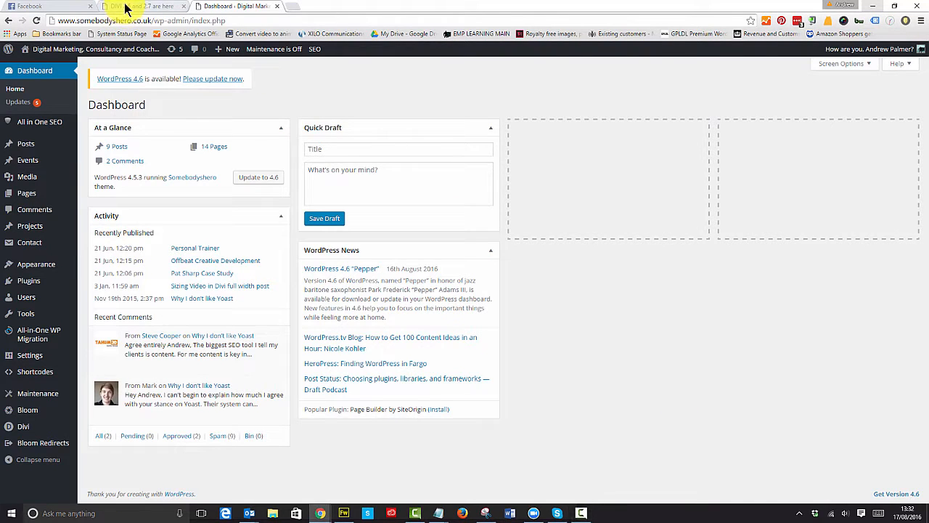
Step: Read the 'DIVI 2.6 is here – Now what?' article's update-order advice, then return to top
{"action": "left_click", "coordinate": [138, 6]}
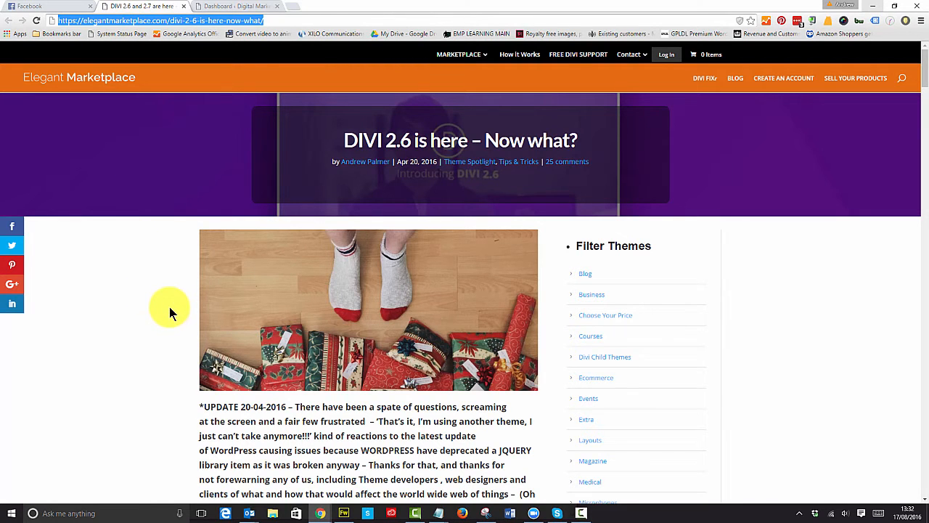
{"action": "scroll", "scroll_direction": "down", "scroll_amount": 3}
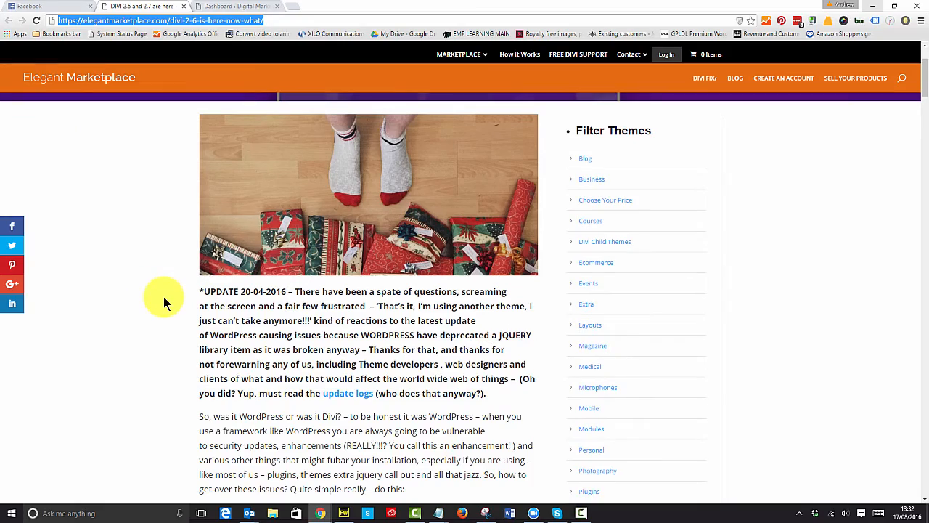
{"action": "scroll", "scroll_direction": "down", "scroll_amount": 3}
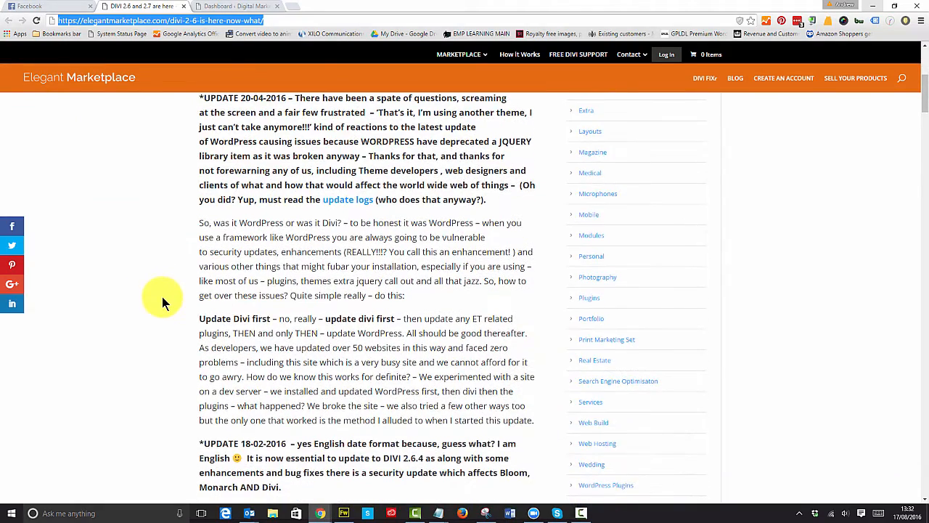
{"action": "scroll", "scroll_direction": "down", "scroll_amount": 3}
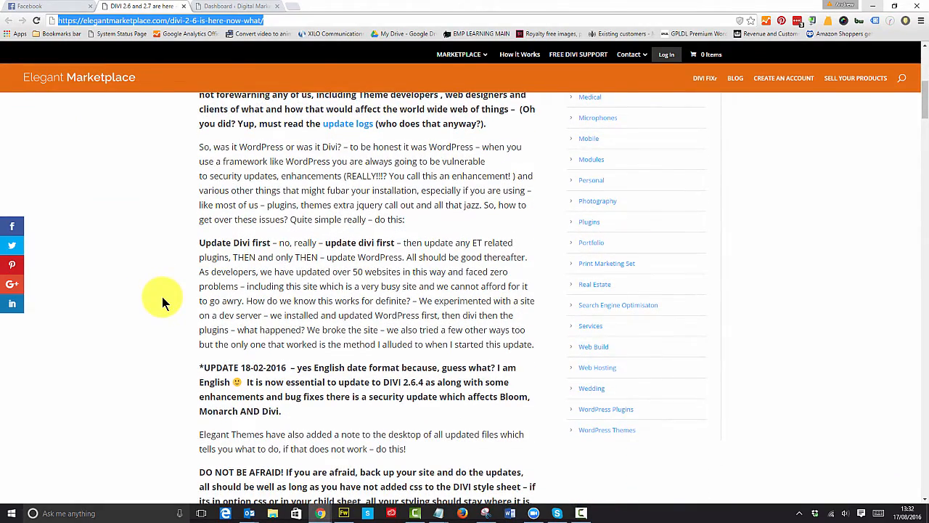
{"action": "scroll", "scroll_direction": "down", "scroll_amount": 3}
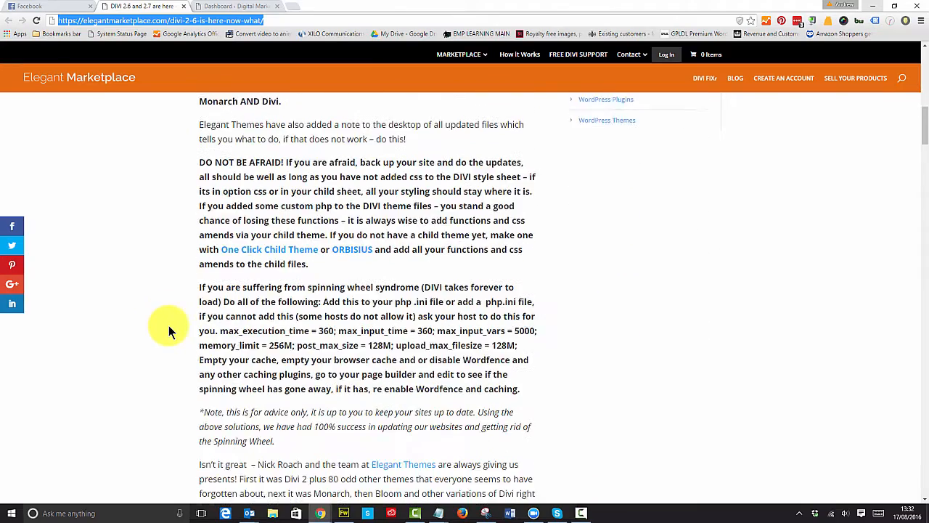
{"action": "scroll", "scroll_direction": "up", "scroll_amount": 3}
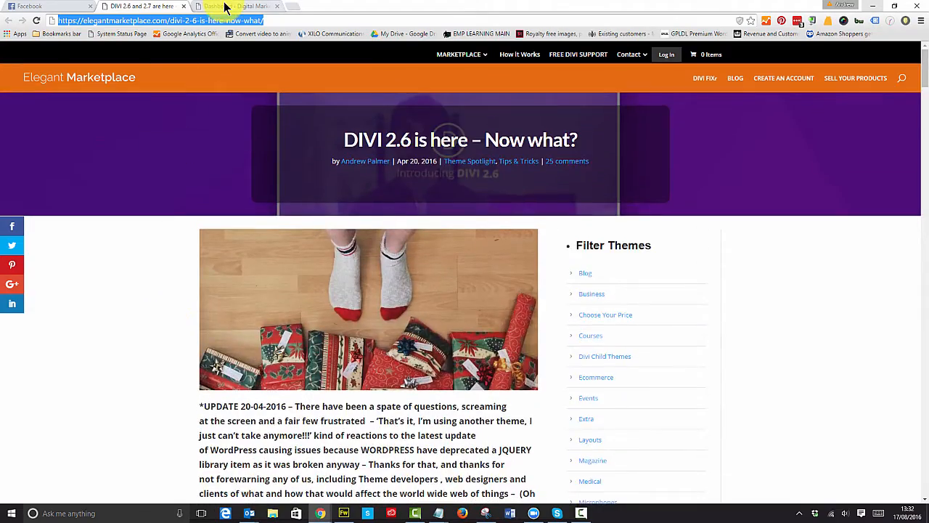
Step: Return to the WordPress dashboard and open All-in-One WP Migration's Export page
{"action": "left_click", "coordinate": [232, 7]}
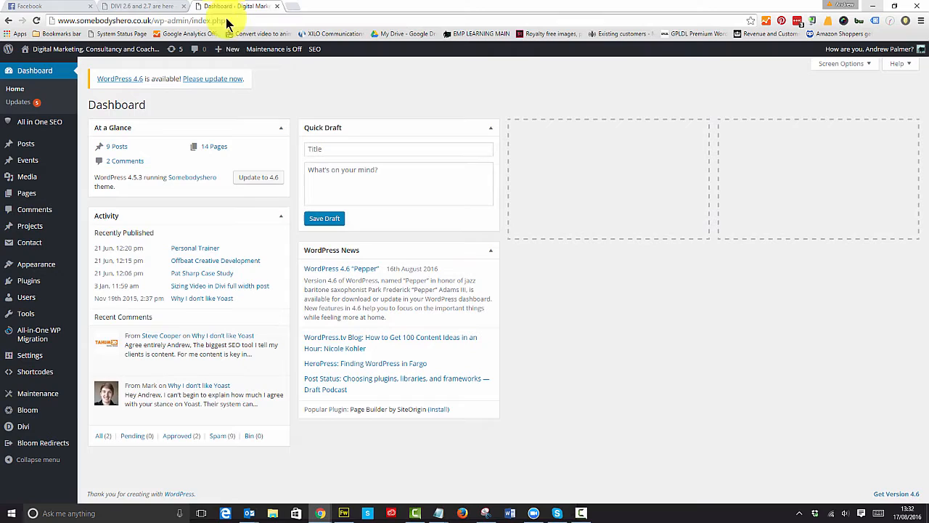
{"action": "mouse_move", "coordinate": [573, 360]}
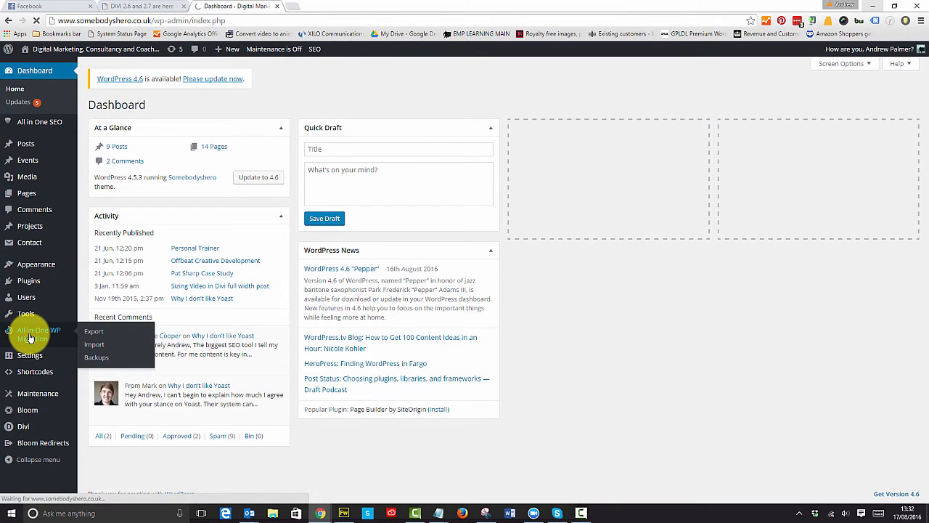
{"action": "left_click", "coordinate": [93, 331]}
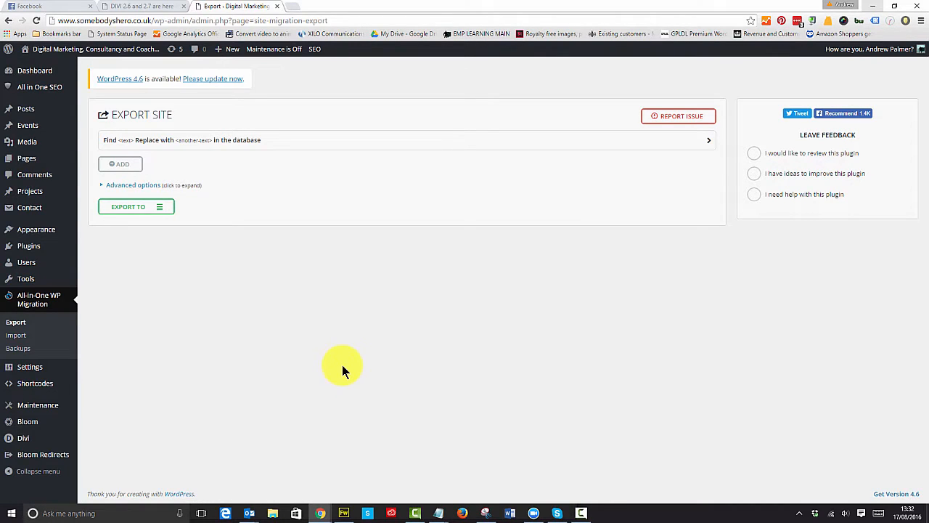
Step: Export the whole site to File, producing a 155 MB download
{"action": "left_click", "coordinate": [136, 206]}
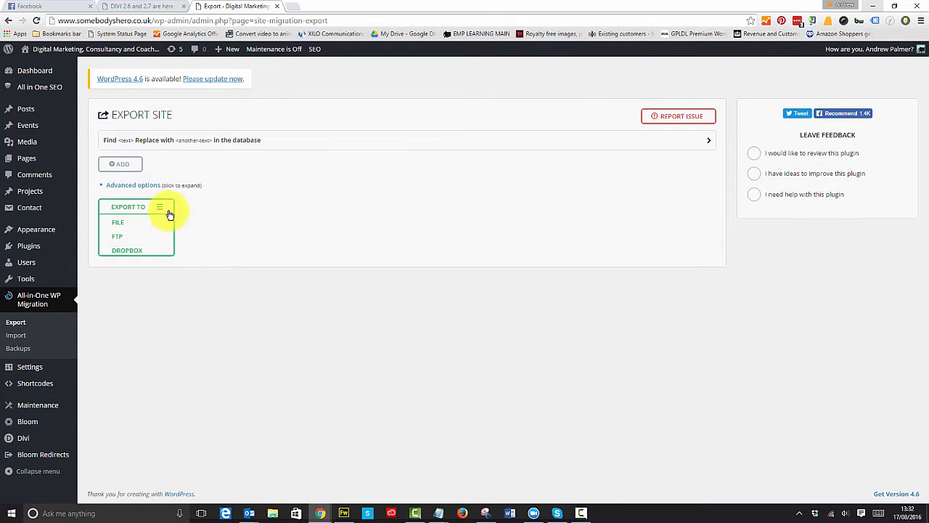
{"action": "left_click", "coordinate": [159, 207]}
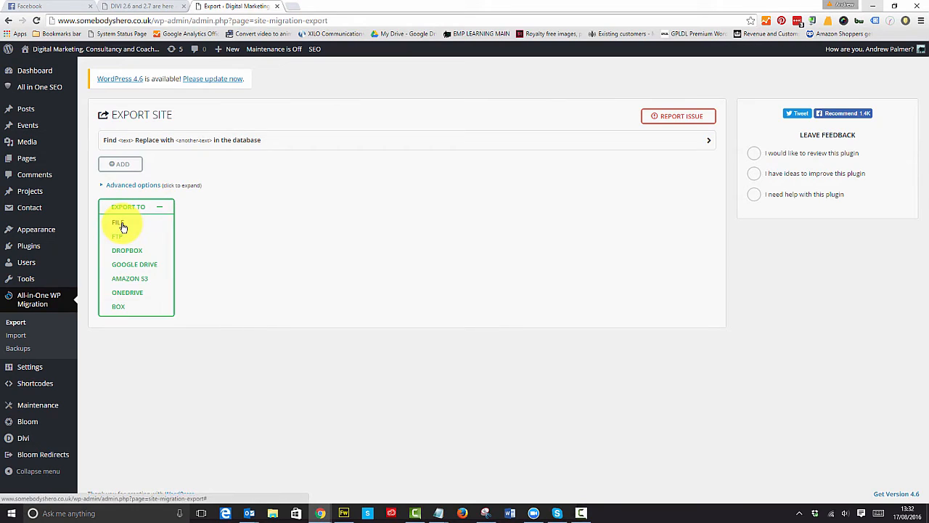
{"action": "left_click", "coordinate": [117, 222]}
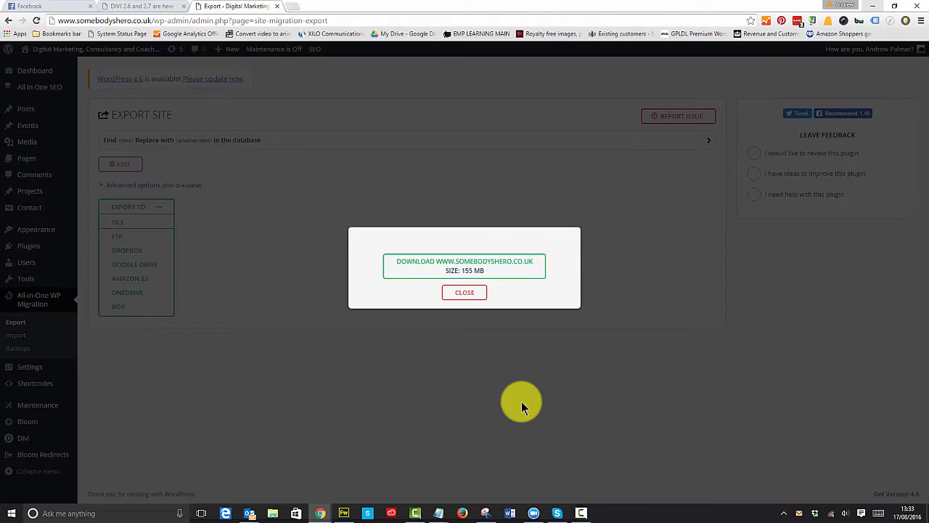
{"action": "mouse_move", "coordinate": [545, 401]}
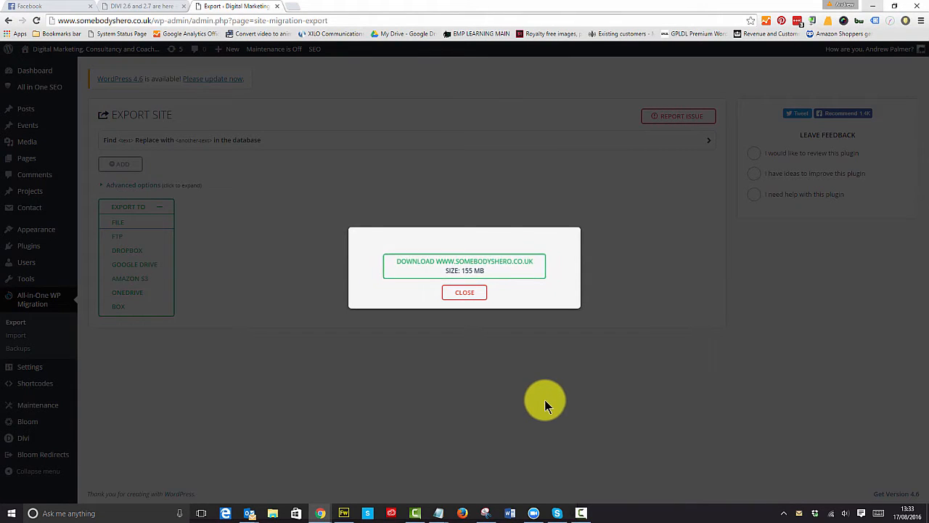
Step: Download the export into a new SH_back folder under Dropbox > Andrew
{"action": "left_click", "coordinate": [464, 265]}
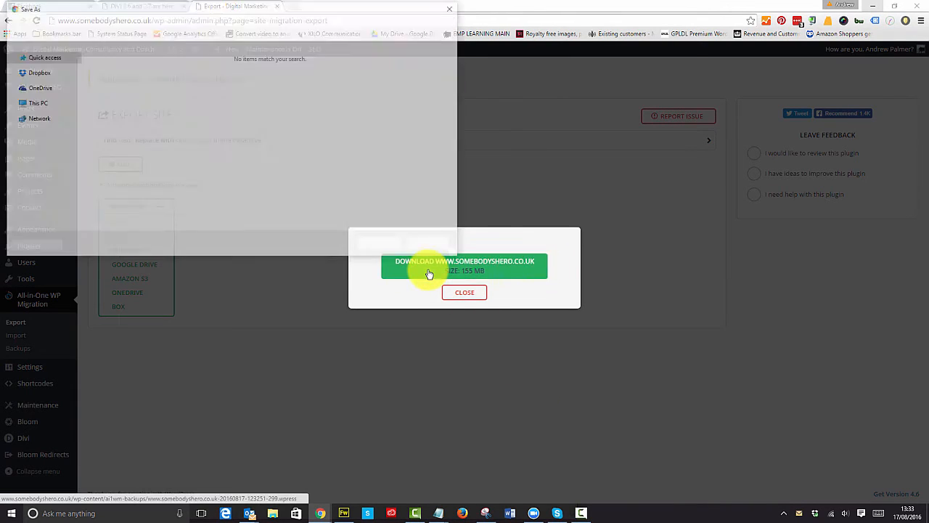
{"action": "left_click", "coordinate": [465, 266]}
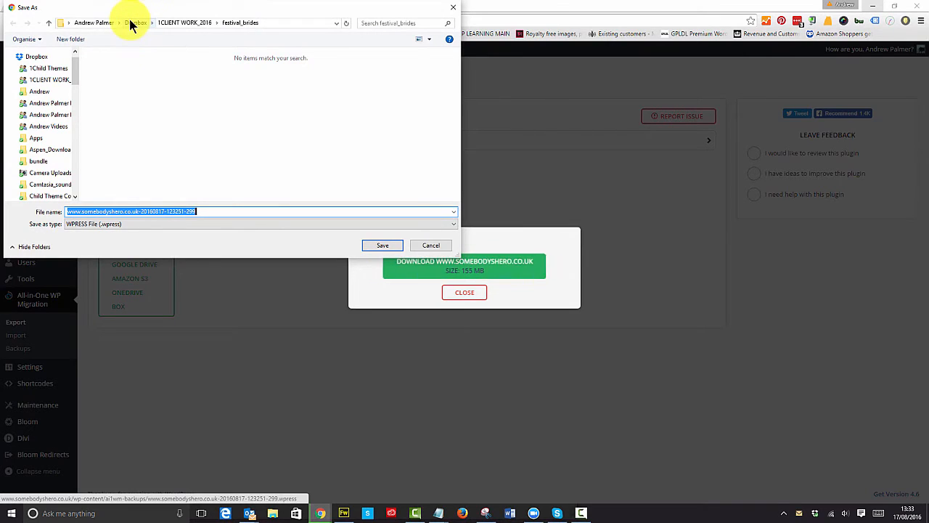
{"action": "left_click", "coordinate": [136, 22]}
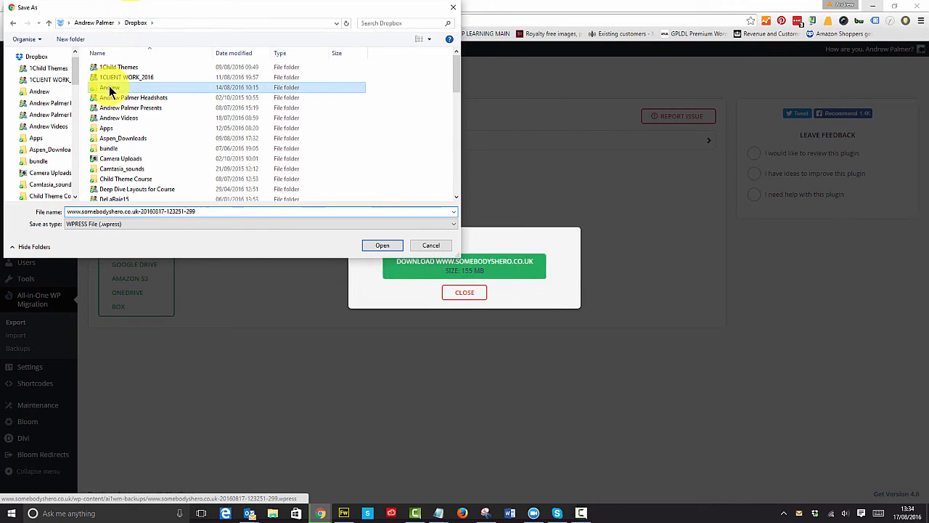
{"action": "double_click", "coordinate": [109, 87]}
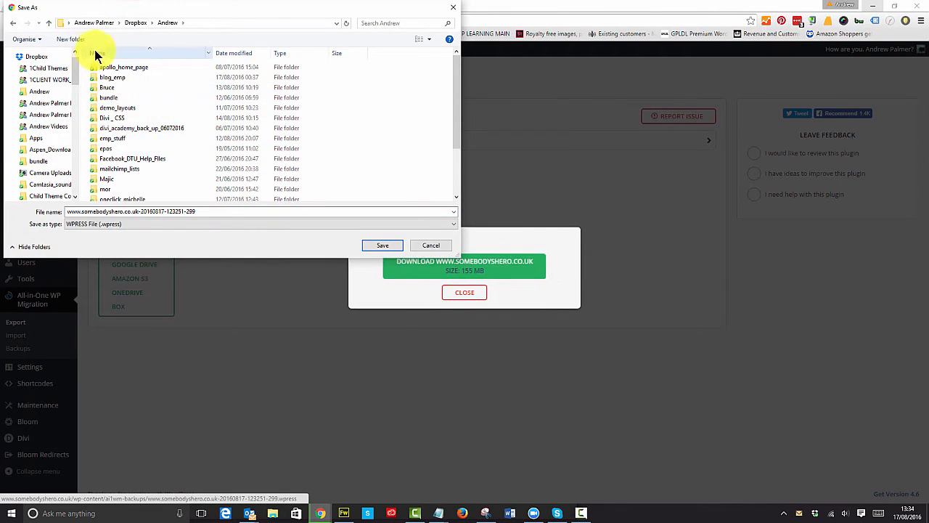
{"action": "left_click", "coordinate": [70, 39]}
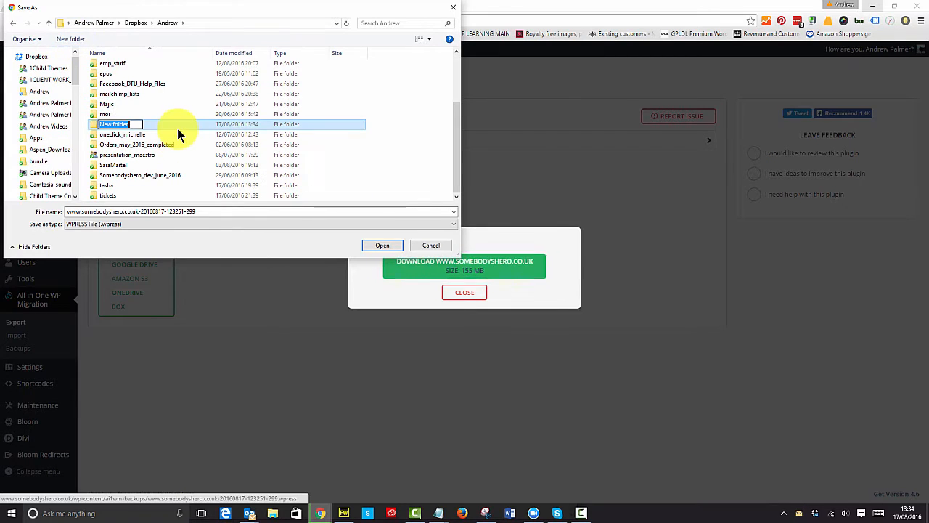
{"action": "type", "text": "S"}
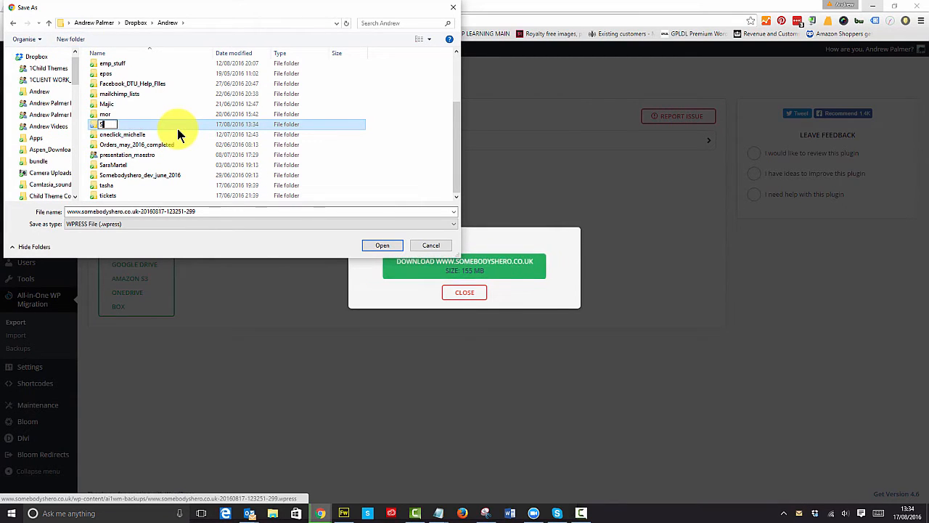
{"action": "type", "text": "SH_back"}
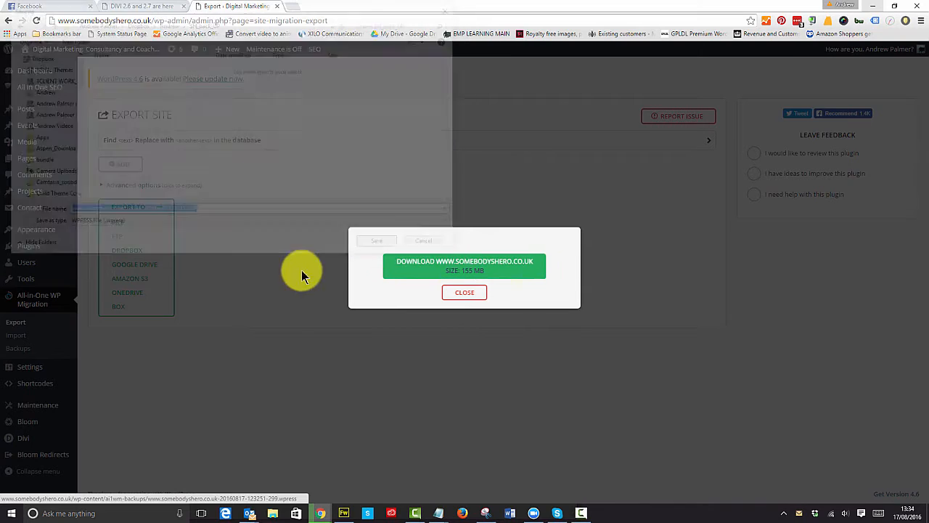
Step: Dismiss the export download prompt and go back to the WordPress Dashboard
{"action": "left_click", "coordinate": [464, 265]}
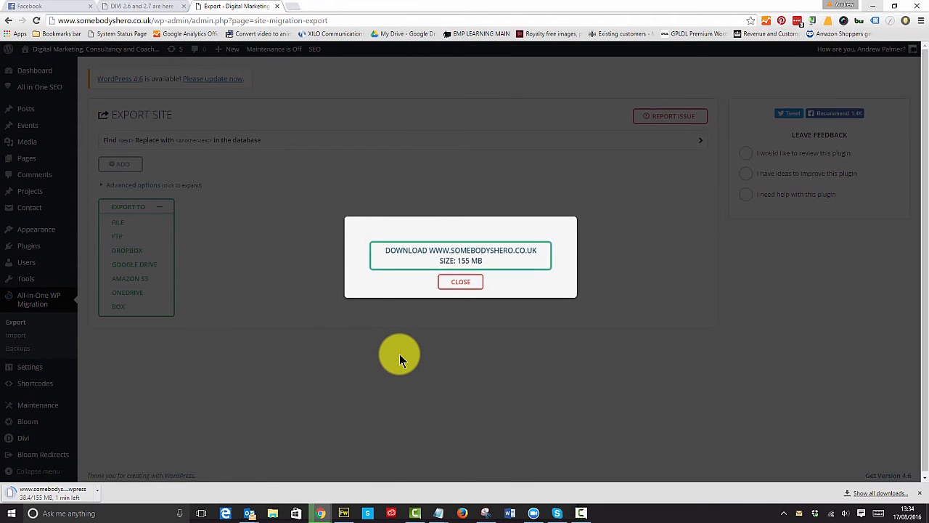
{"action": "mouse_move", "coordinate": [434, 361]}
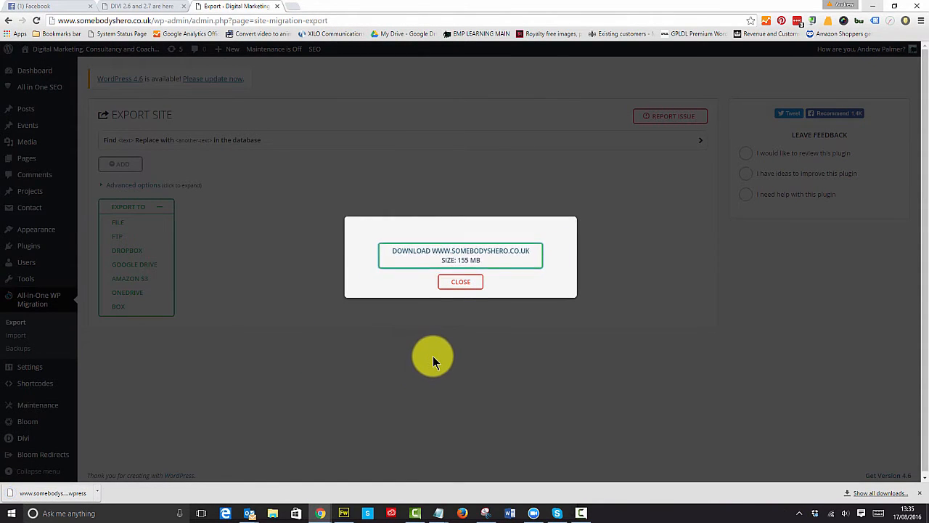
{"action": "left_click", "coordinate": [460, 282]}
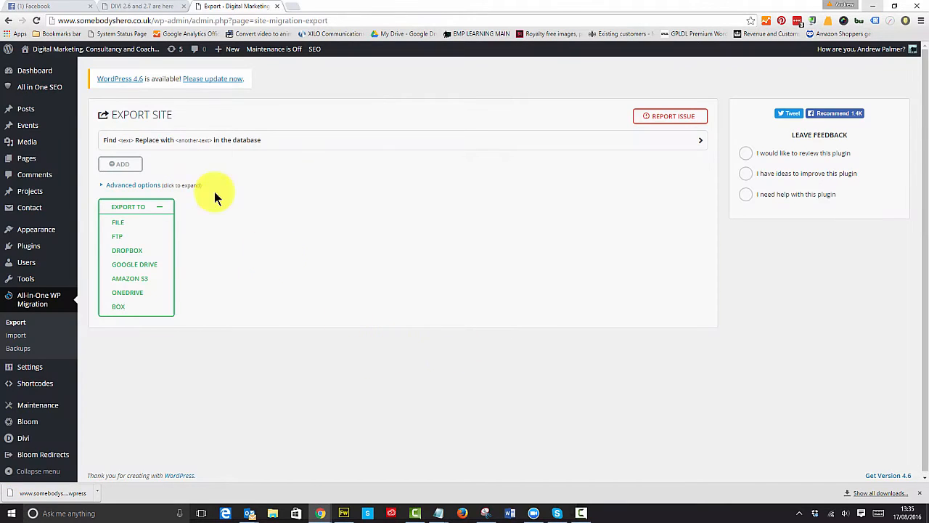
{"action": "left_click", "coordinate": [34, 70]}
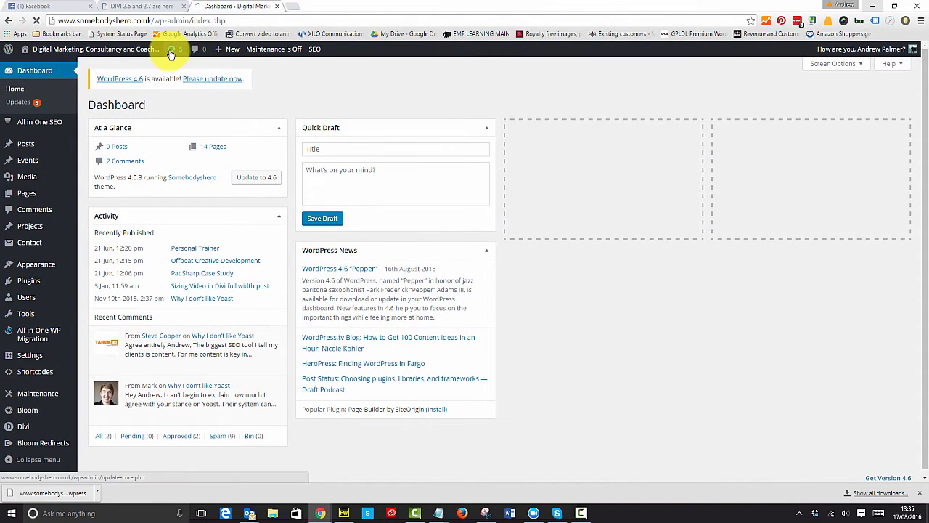
Step: Select all themes on Dashboard > Updates, including Divi 2.7.9, and update them
{"action": "left_click", "coordinate": [169, 55]}
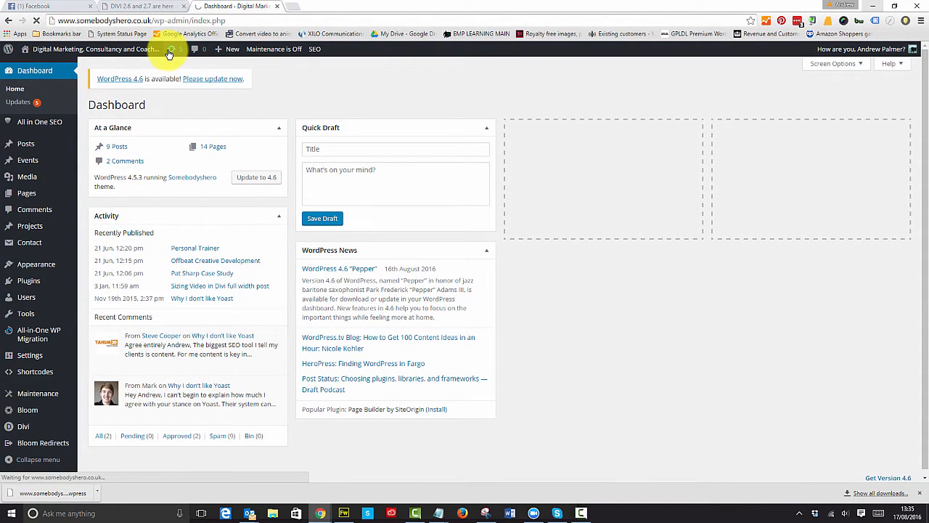
{"action": "left_click", "coordinate": [212, 78]}
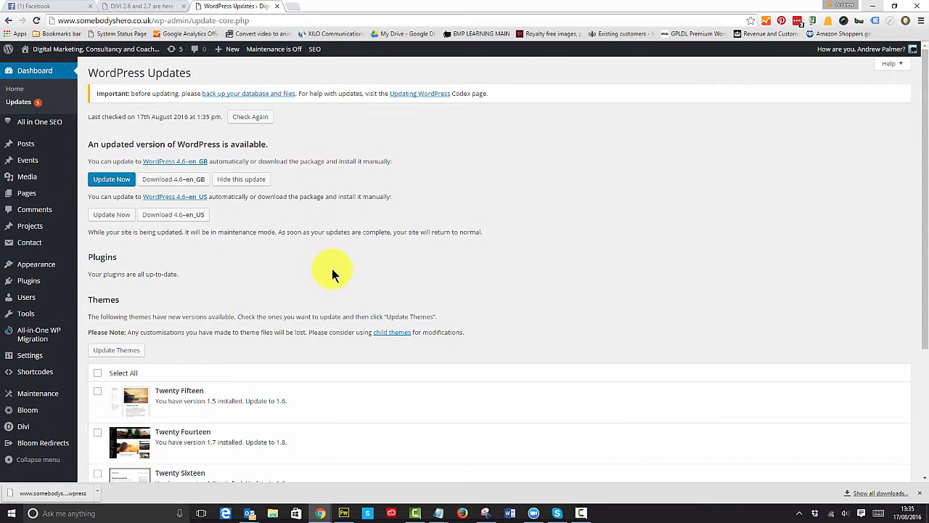
{"action": "scroll", "scroll_direction": "down", "scroll_amount": 3}
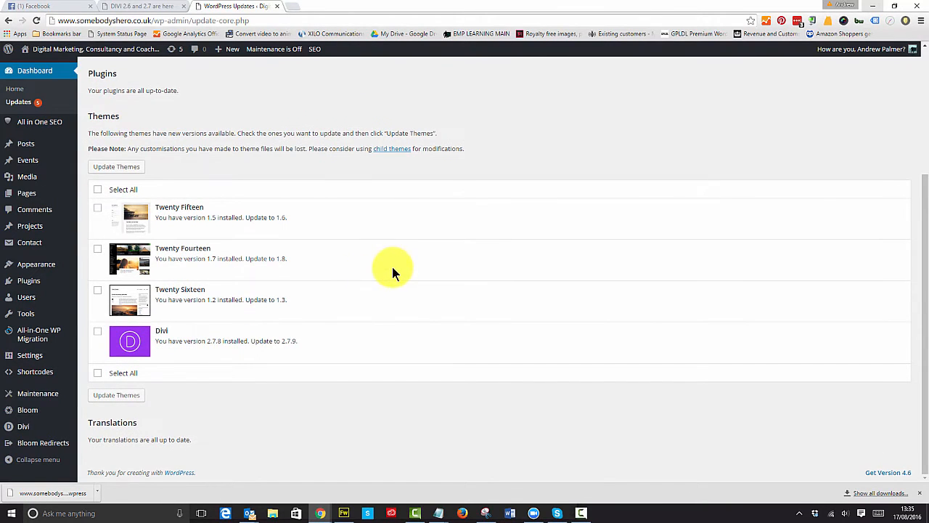
{"action": "left_click", "coordinate": [98, 189]}
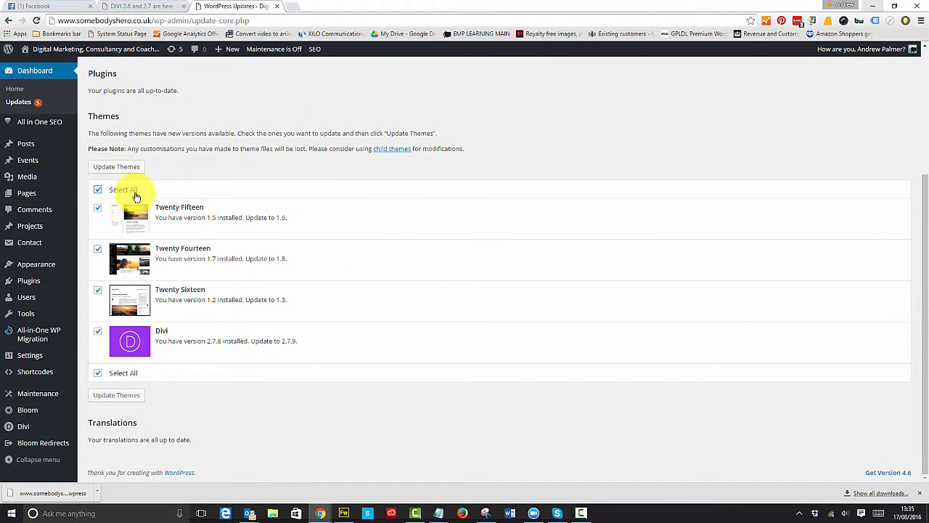
{"action": "mouse_move", "coordinate": [469, 282]}
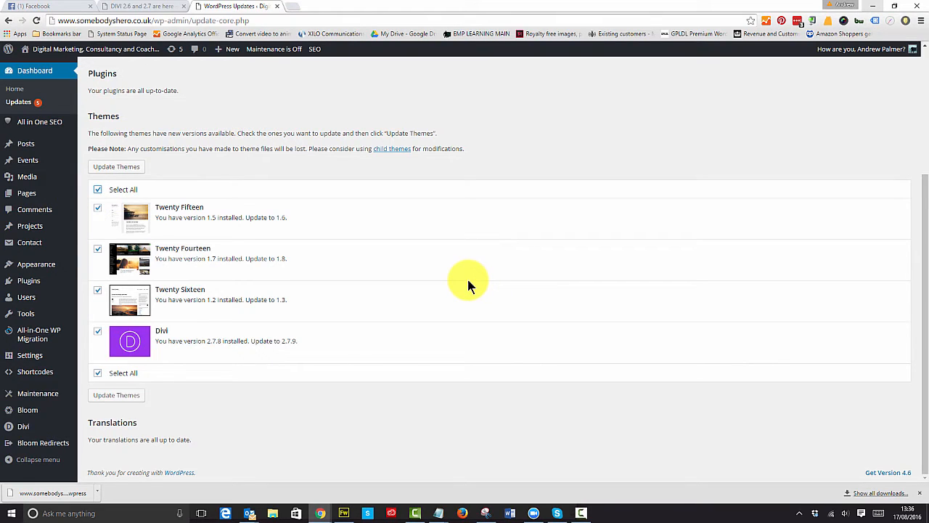
{"action": "mouse_move", "coordinate": [133, 170]}
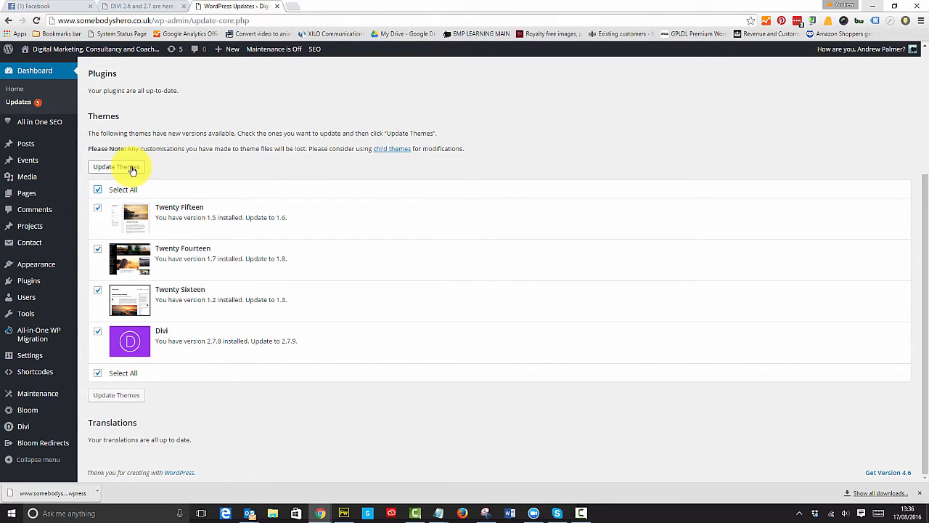
{"action": "left_click", "coordinate": [117, 166]}
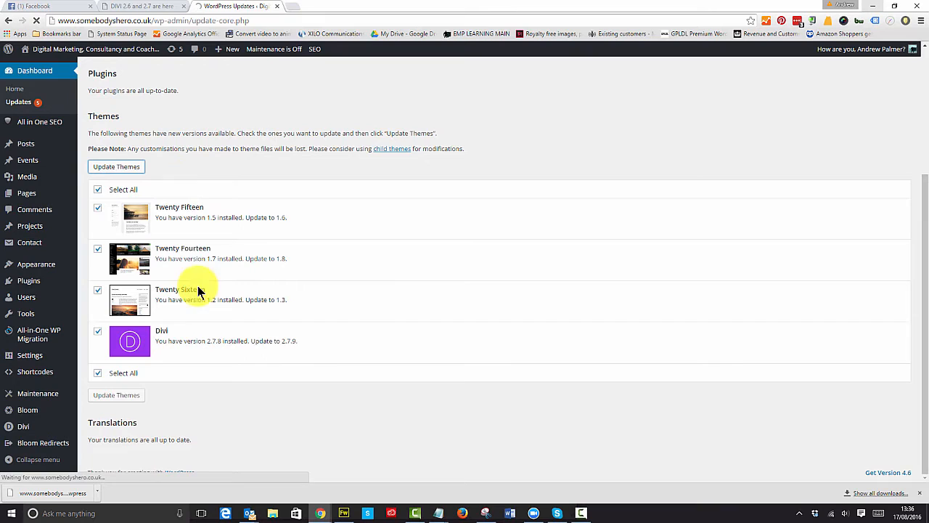
{"action": "left_click", "coordinate": [116, 166]}
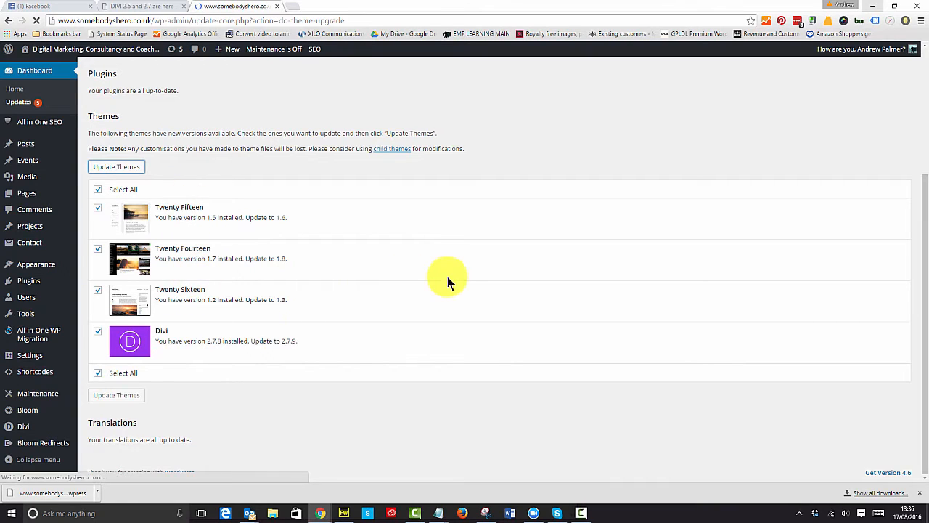
{"action": "left_click", "coordinate": [116, 166]}
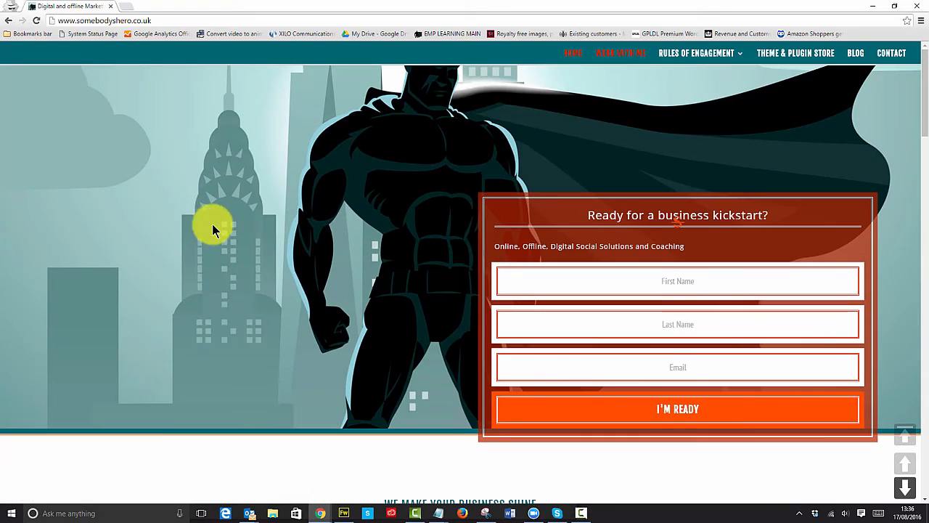
Step: Check the live home, Contact and Terms and Conditions pages display normally
{"action": "scroll", "scroll_direction": "down", "scroll_amount": 3}
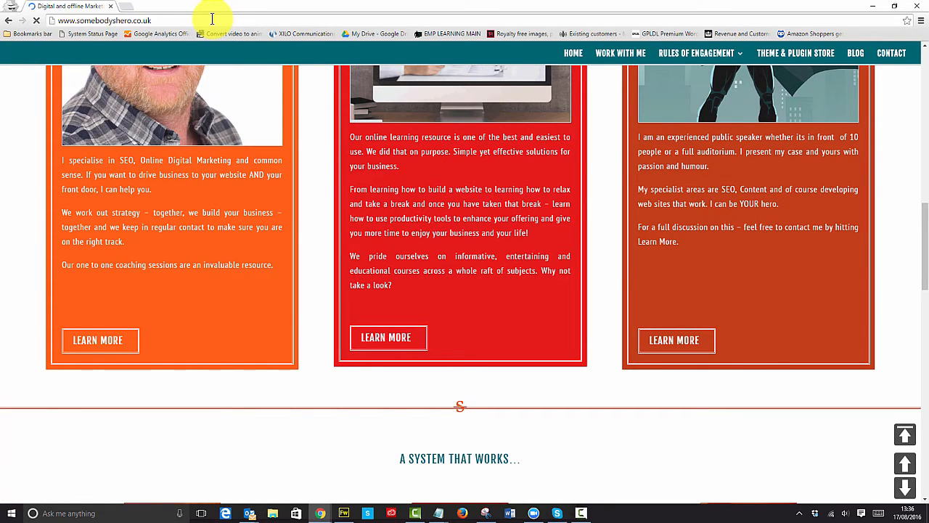
{"action": "scroll", "scroll_direction": "down", "scroll_amount": 3}
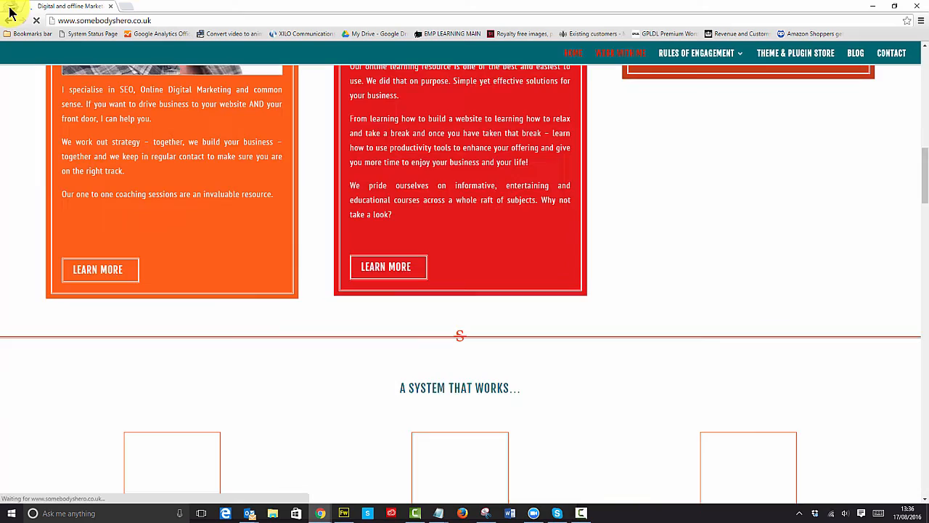
{"action": "scroll", "scroll_direction": "up", "scroll_amount": 3}
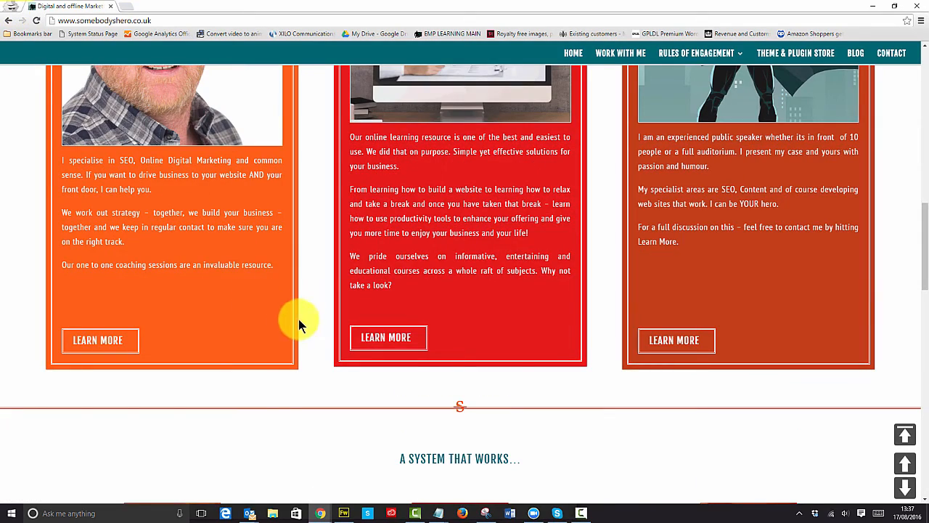
{"action": "scroll", "scroll_direction": "down", "scroll_amount": 3}
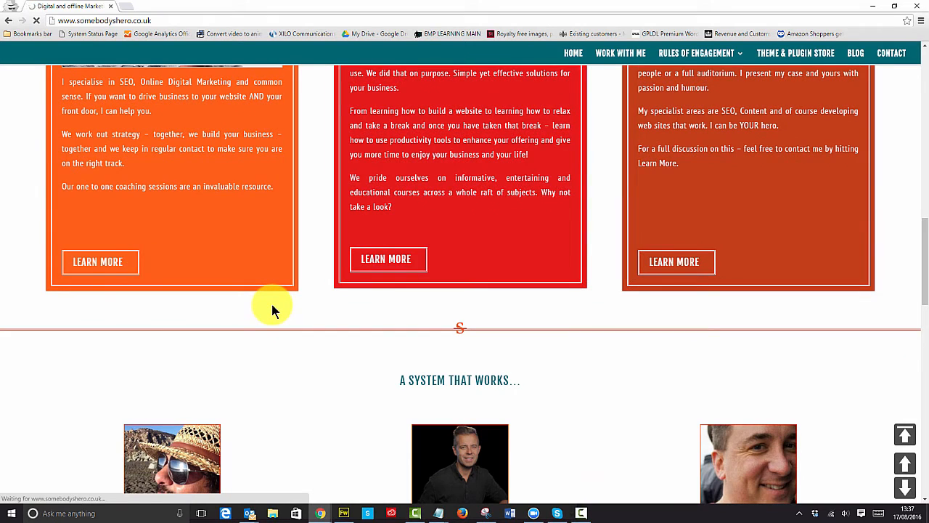
{"action": "left_click", "coordinate": [891, 53]}
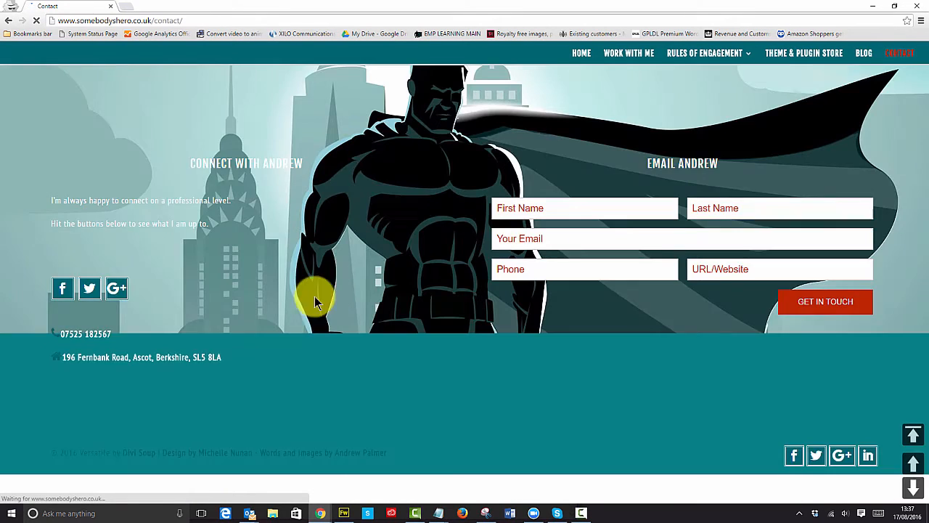
{"action": "scroll", "scroll_direction": "down", "scroll_amount": 3}
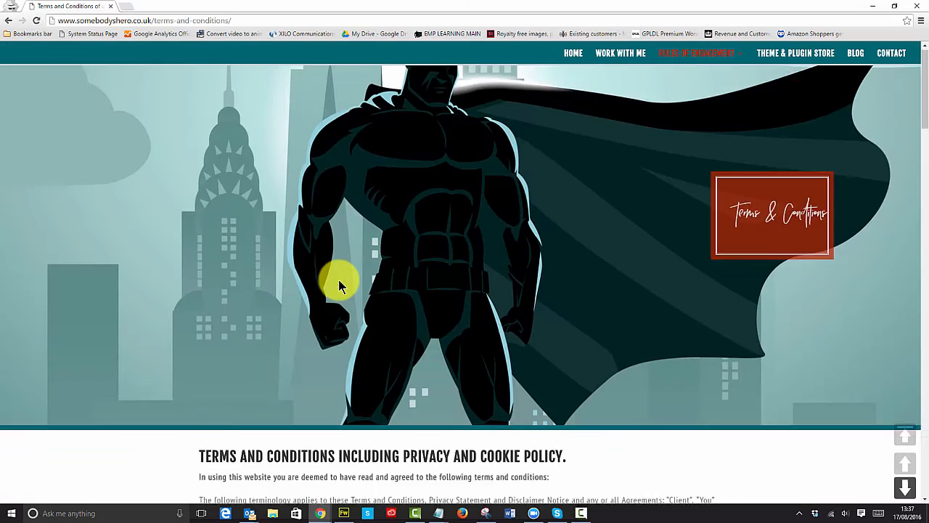
{"action": "scroll", "scroll_direction": "down", "scroll_amount": 3}
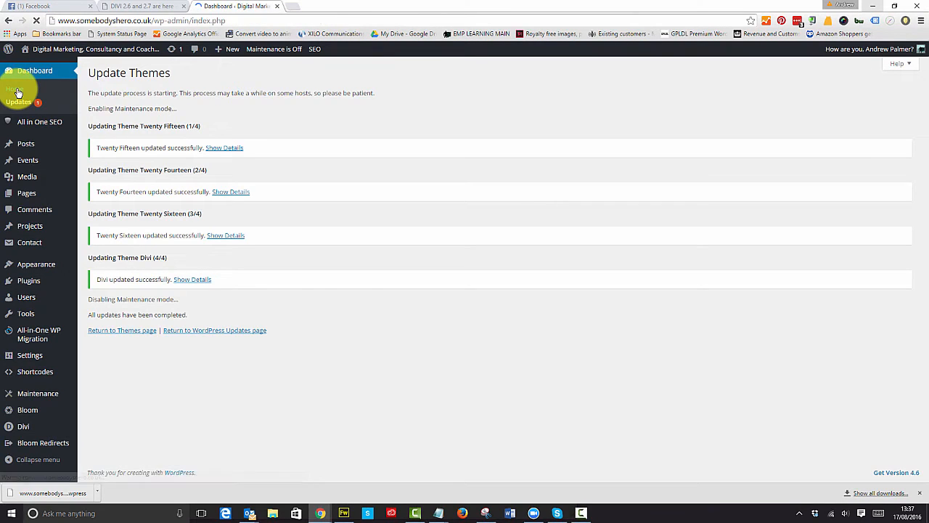
Step: Install the WordPress 4.6-en_GB core update from the dashboard's update notice
{"action": "left_click", "coordinate": [34, 70]}
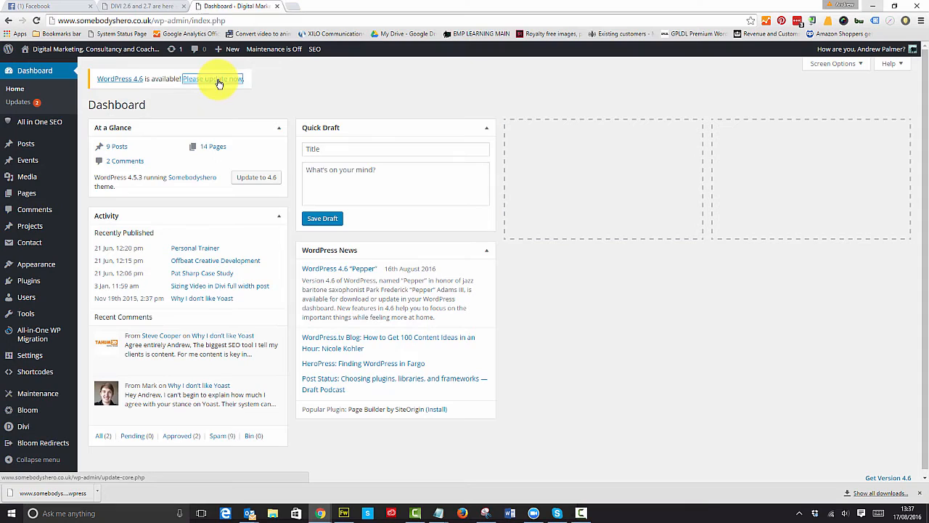
{"action": "left_click", "coordinate": [213, 78]}
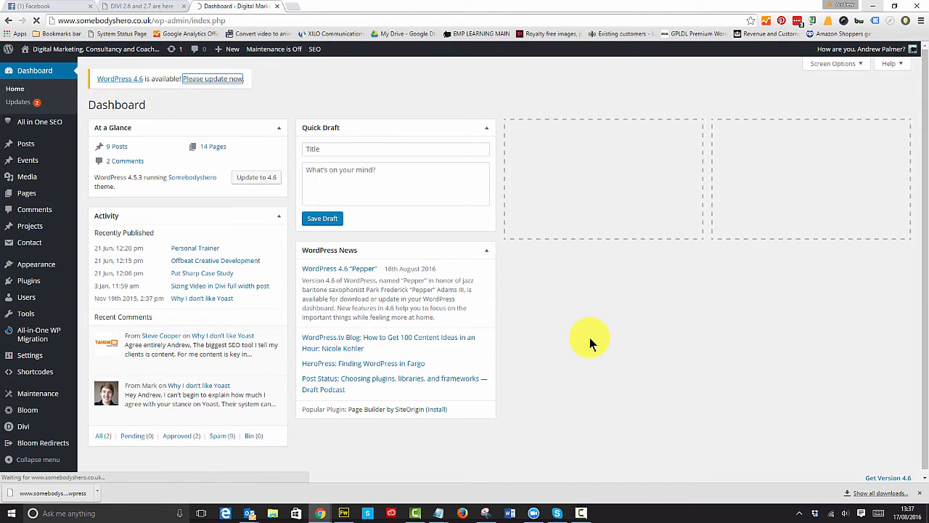
{"action": "left_click", "coordinate": [212, 78]}
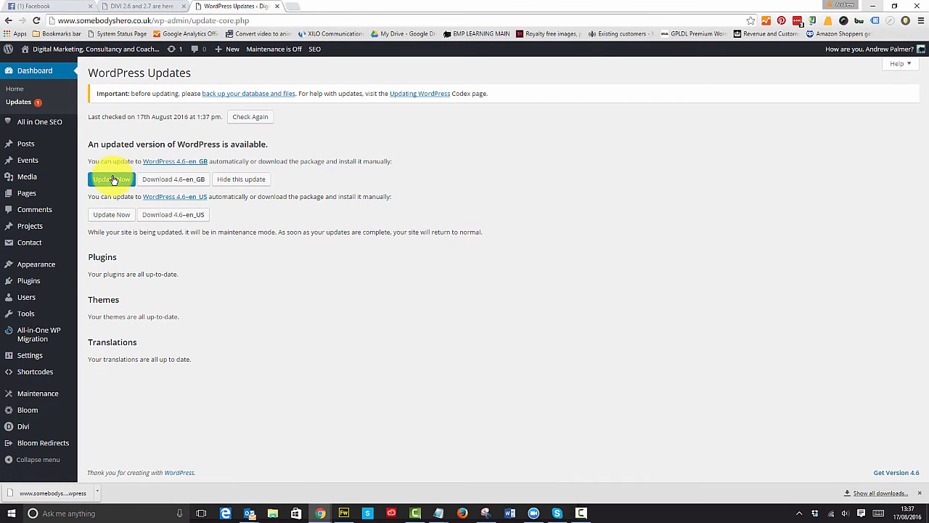
{"action": "left_click", "coordinate": [111, 179]}
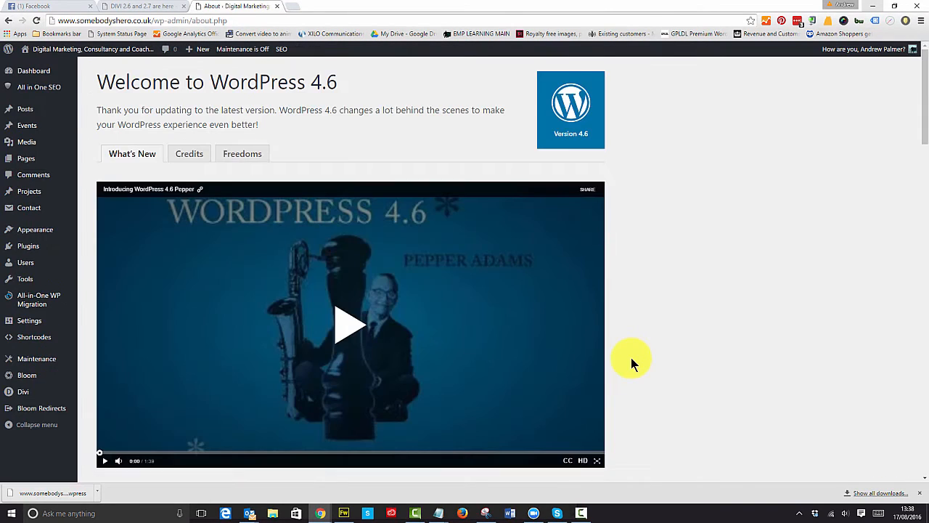
{"action": "mouse_move", "coordinate": [274, 93]}
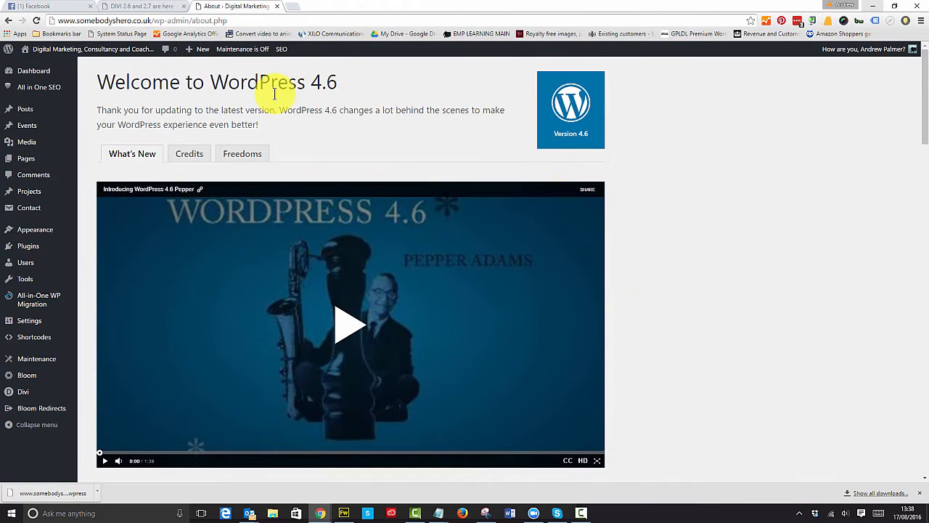
{"action": "mouse_move", "coordinate": [35, 229]}
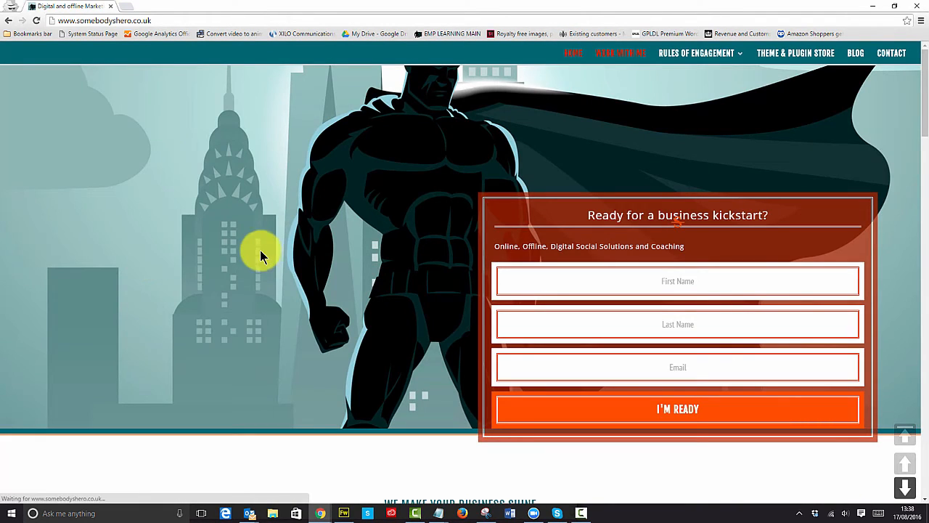
Step: Reload the live Somebodyshero homepage and scroll down to the From the Blog posts
{"action": "left_click", "coordinate": [103, 20]}
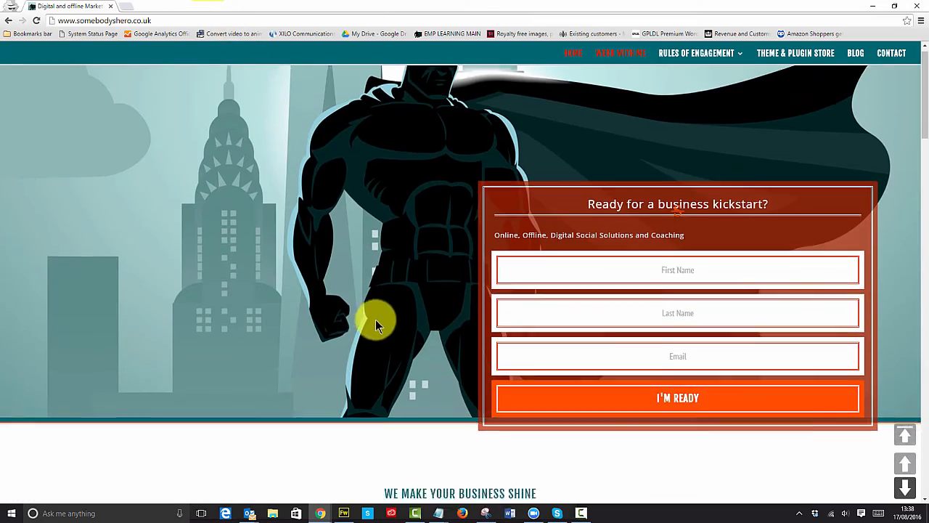
{"action": "scroll", "scroll_direction": "down", "scroll_amount": 3}
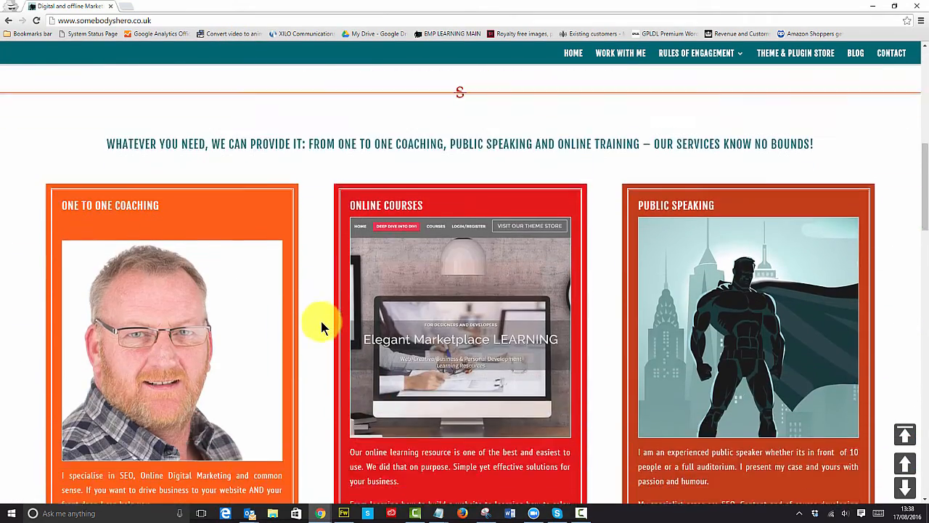
{"action": "scroll", "scroll_direction": "down", "scroll_amount": 3}
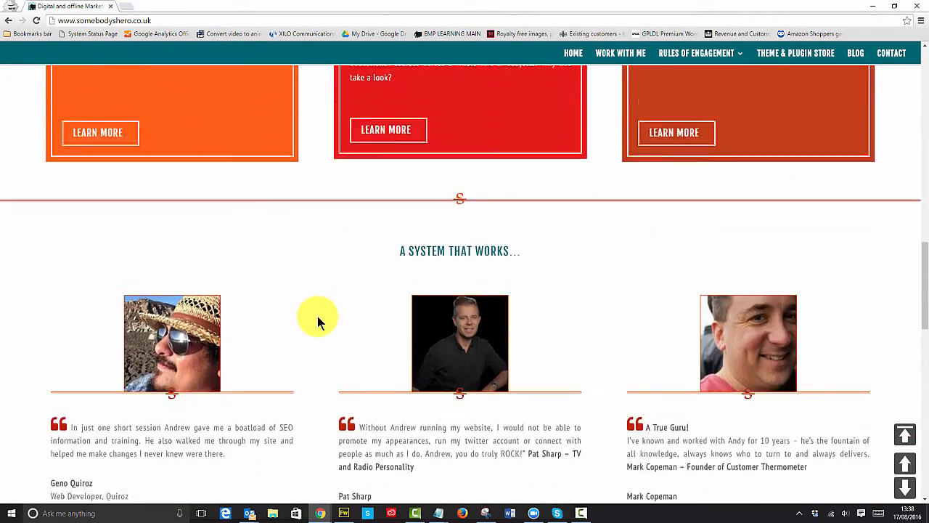
{"action": "scroll", "scroll_direction": "down", "scroll_amount": 3}
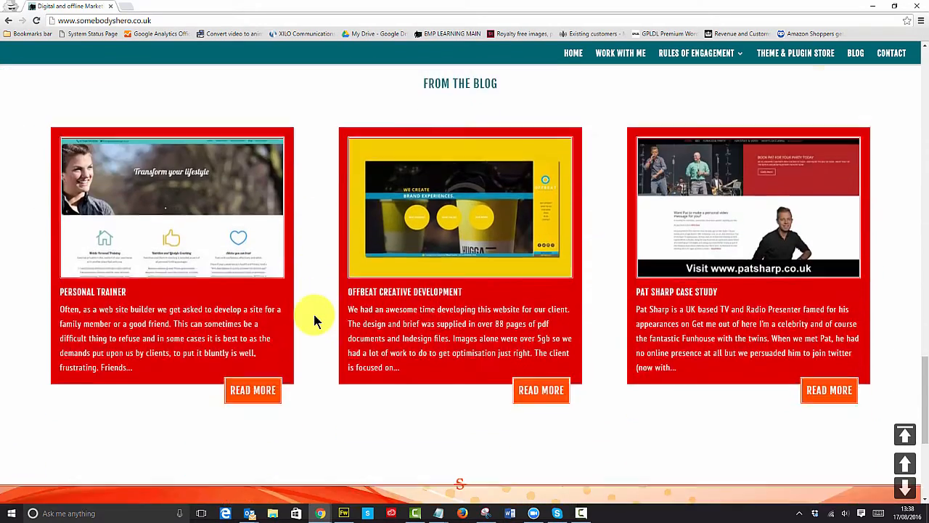
{"action": "scroll", "scroll_direction": "down", "scroll_amount": 3}
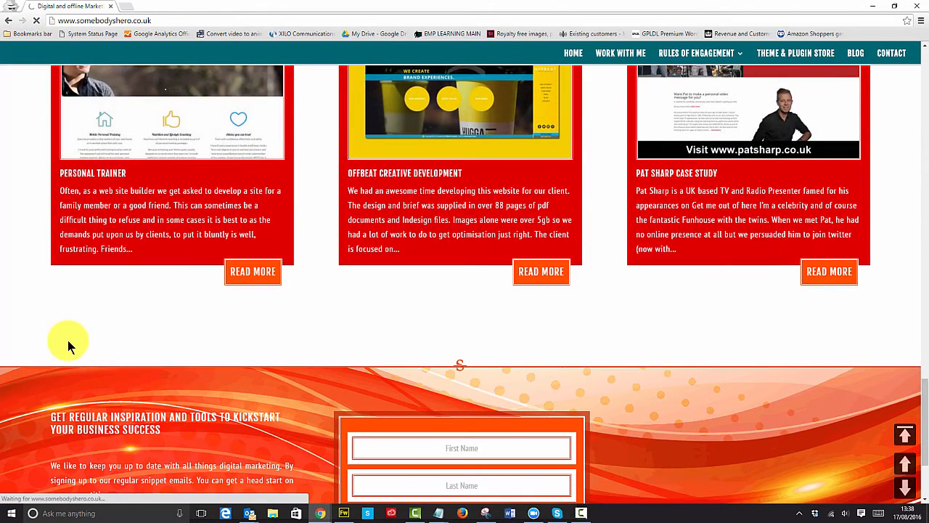
Step: Open the Personal Trainer blog post to confirm its image and recent posts display
{"action": "left_click", "coordinate": [253, 272]}
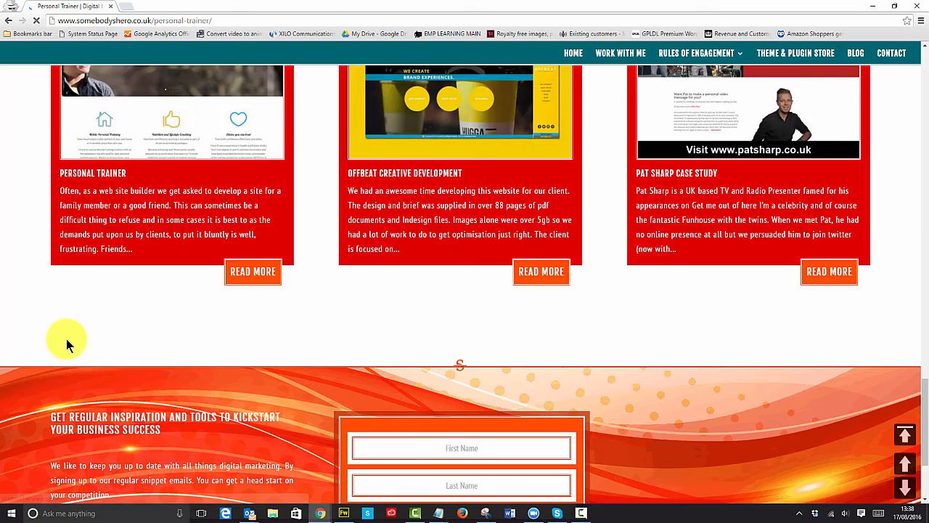
{"action": "scroll", "scroll_direction": "up", "scroll_amount": 3}
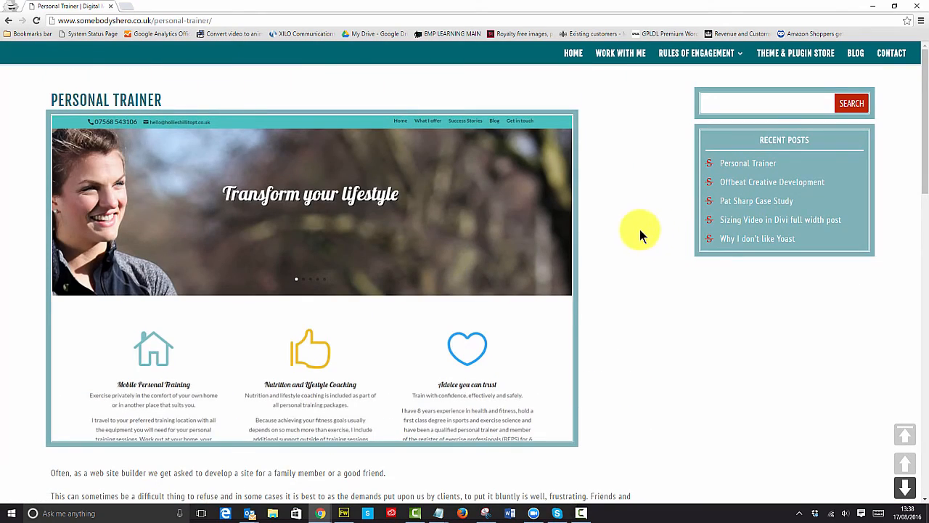
{"action": "mouse_move", "coordinate": [658, 441]}
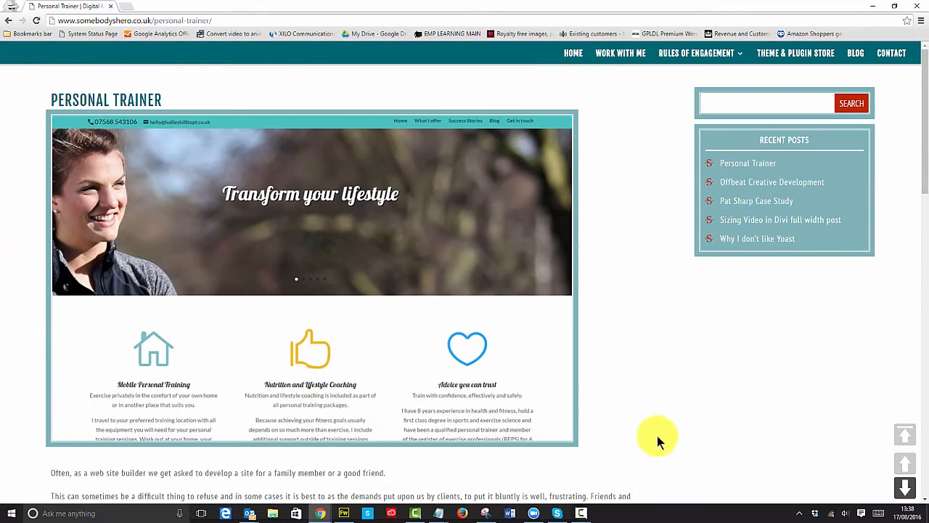
{"action": "mouse_move", "coordinate": [654, 393]}
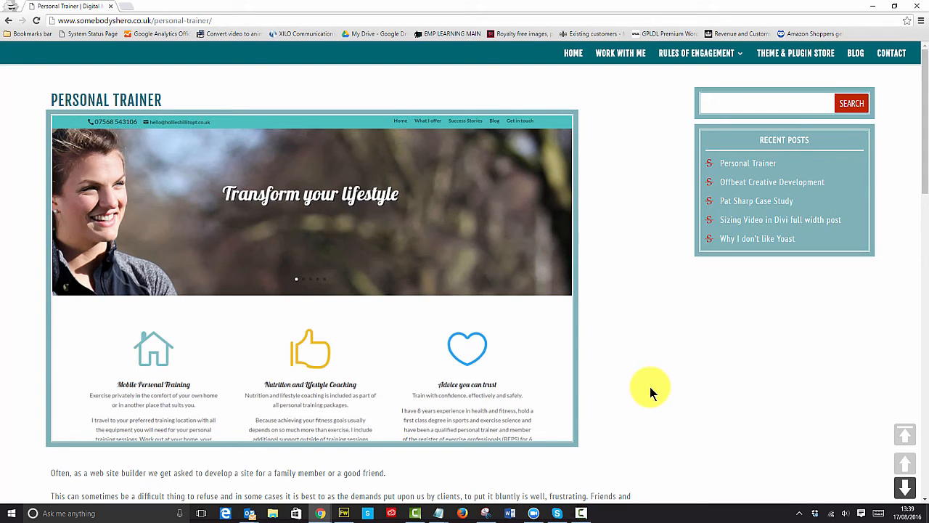
{"action": "mouse_move", "coordinate": [651, 378]}
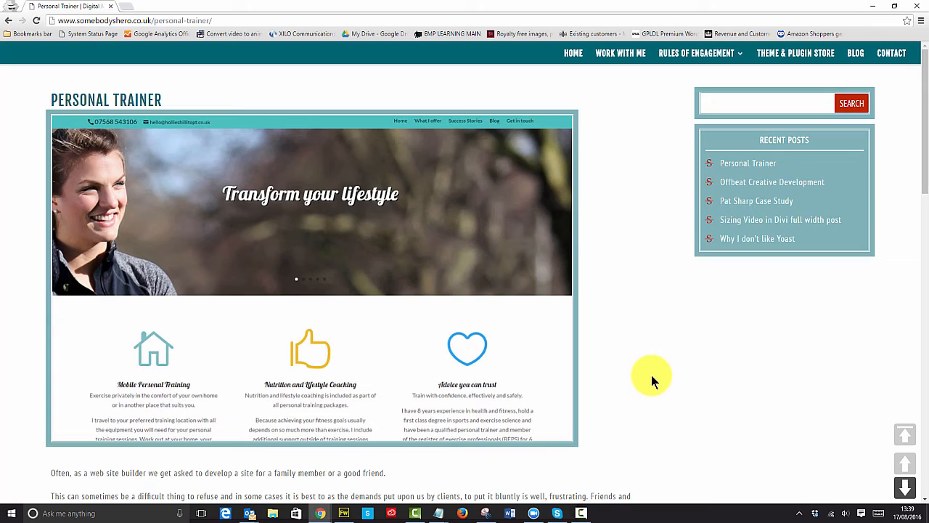
{"action": "mouse_move", "coordinate": [654, 367]}
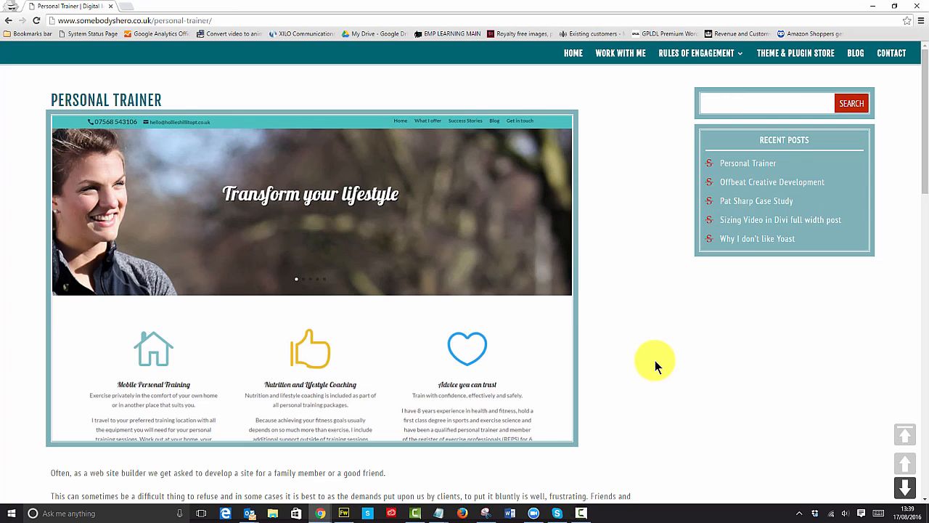
{"action": "mouse_move", "coordinate": [641, 360]}
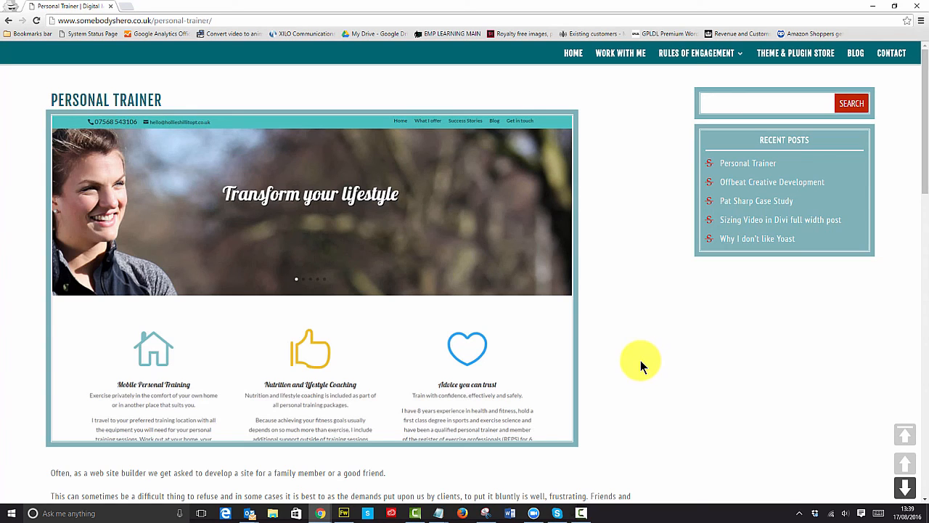